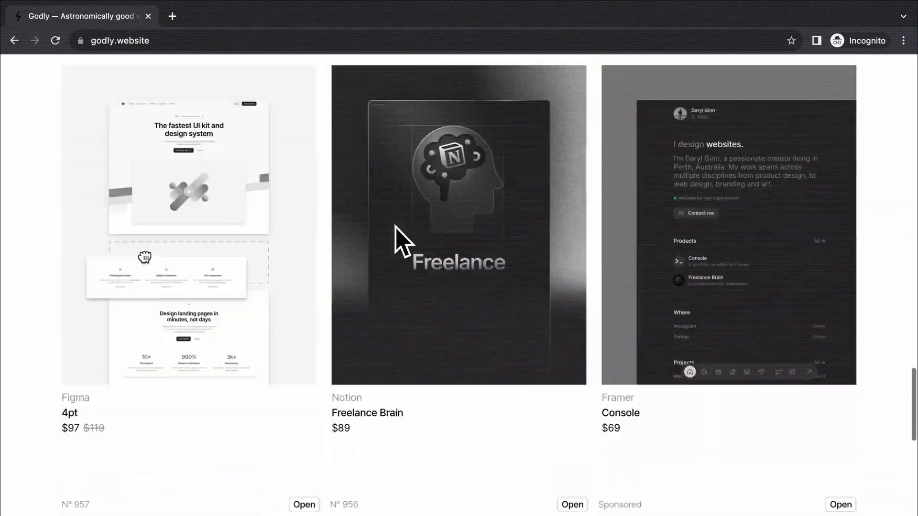
Step: Insert div.container holding div.indicator and div.gallery into the body via Emmet
scroll(down, 3)
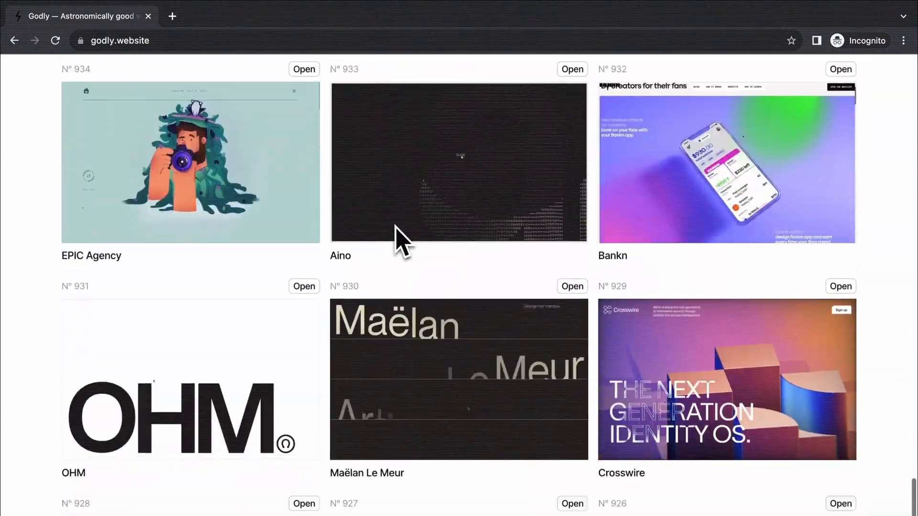
scroll(down, 3)
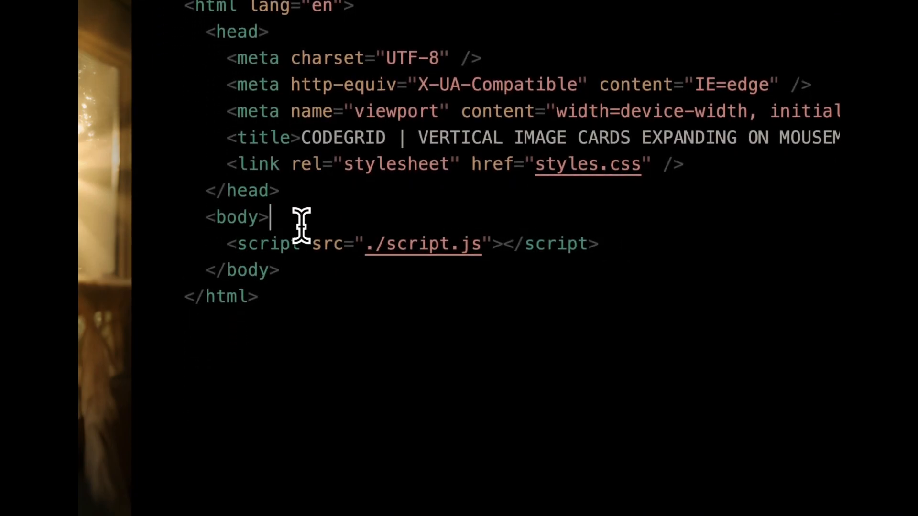
text(.co)
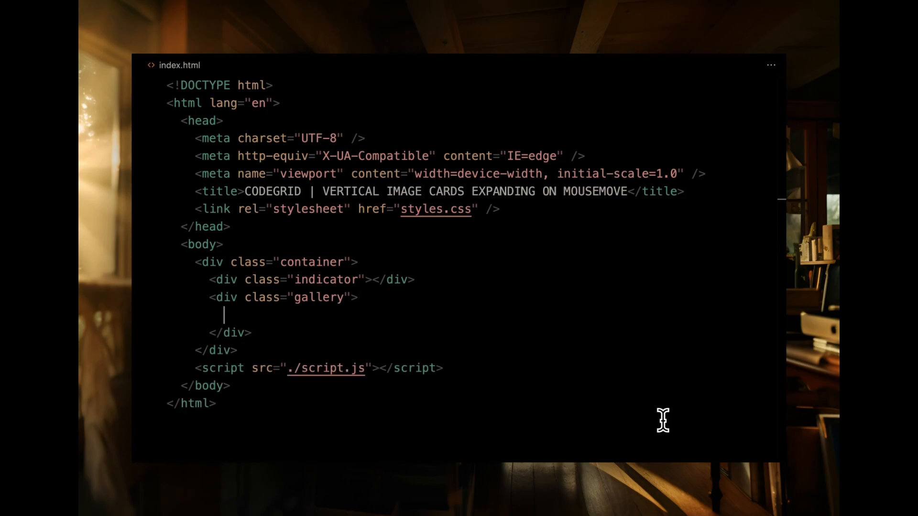
text(.gallery-)
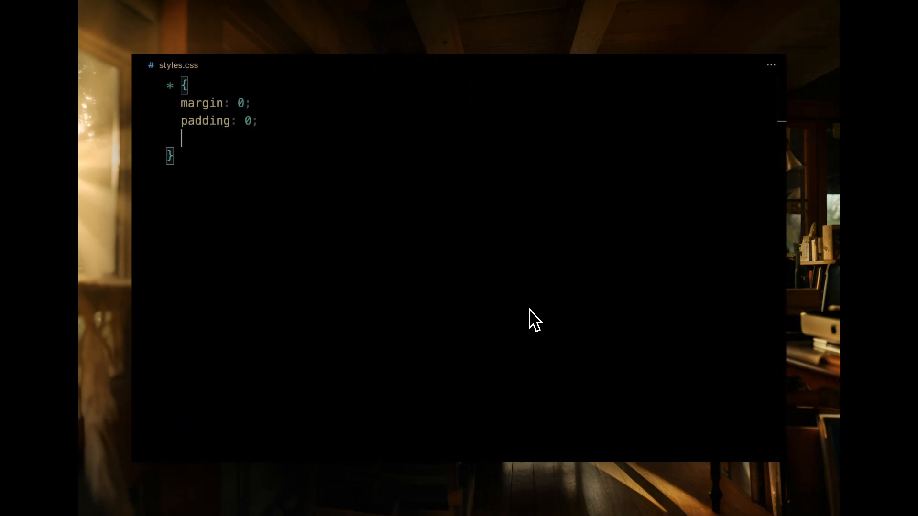
Step: Finish the reset with border-box sizing and give html, body full-viewport size, hidden overflow and #0f0f0f background
text(box-sizing: border-box;)
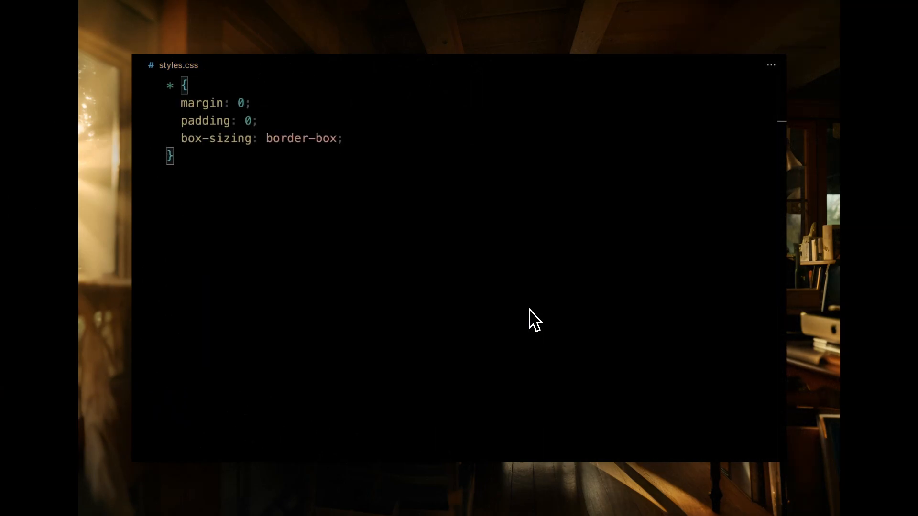
key(Enter)
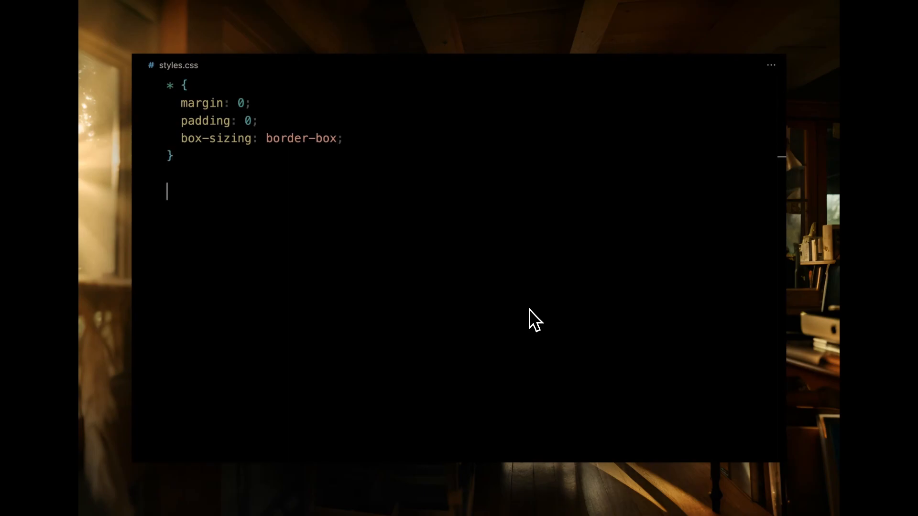
text(html, body {)
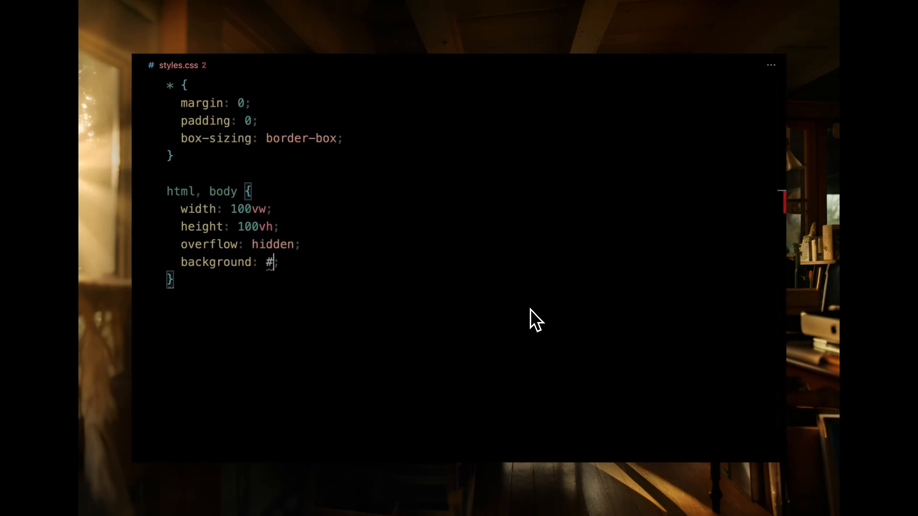
text(0f0f0f)
text(top: 50%;)
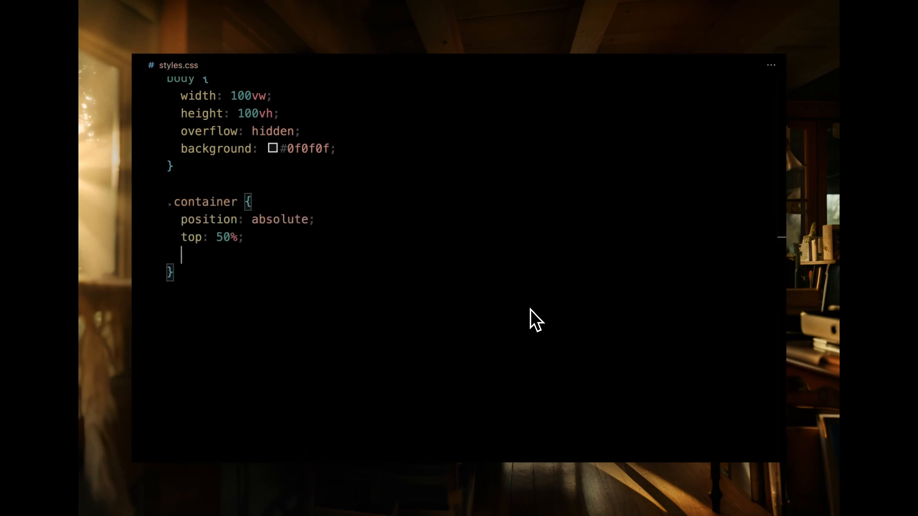
Step: Center .container at 50%/50% with translate(-50%, -50%), margin 0 auto 2em auto, padding 1em 0.5em and centred flex
text(left: 50%;)
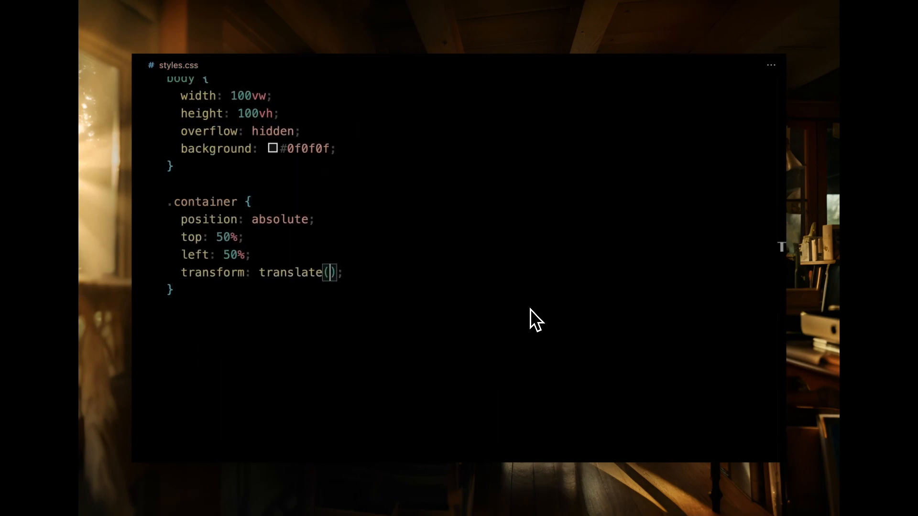
text(-50%, -50%)
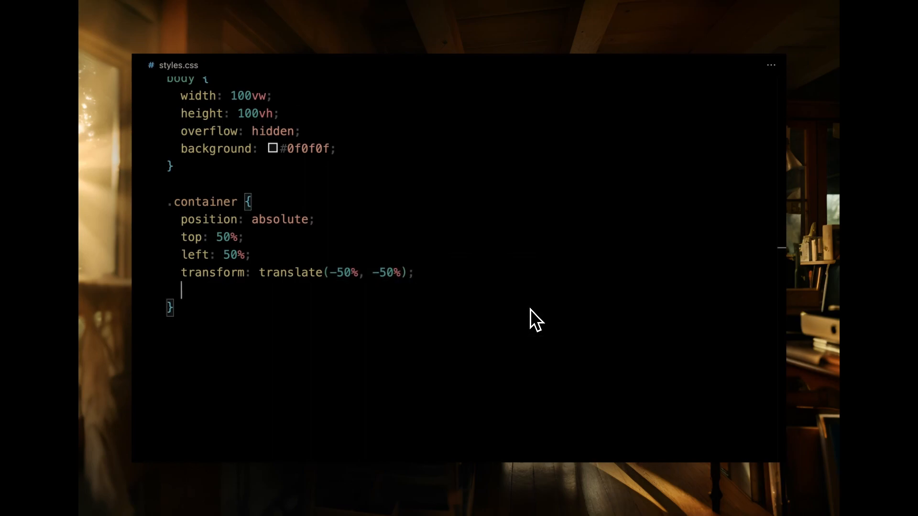
text(transform-origin: center;)
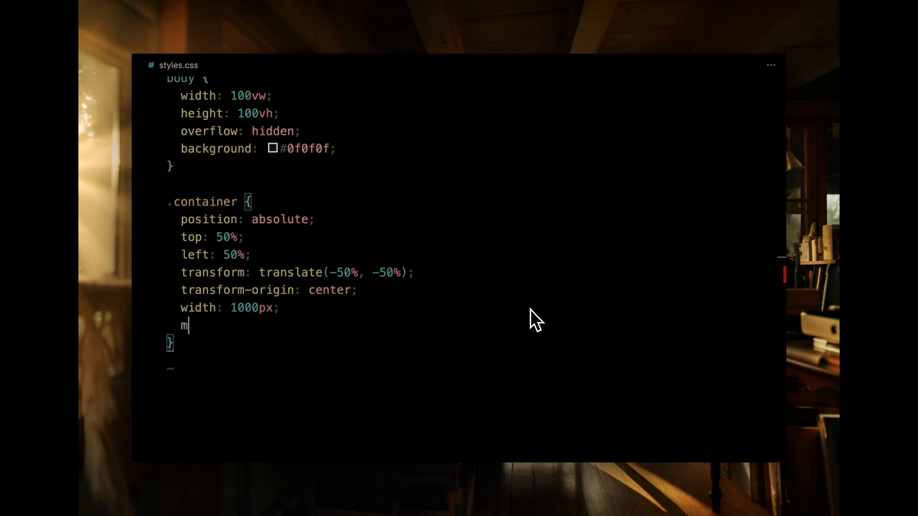
text(argin: 0 auto 2em auto;)
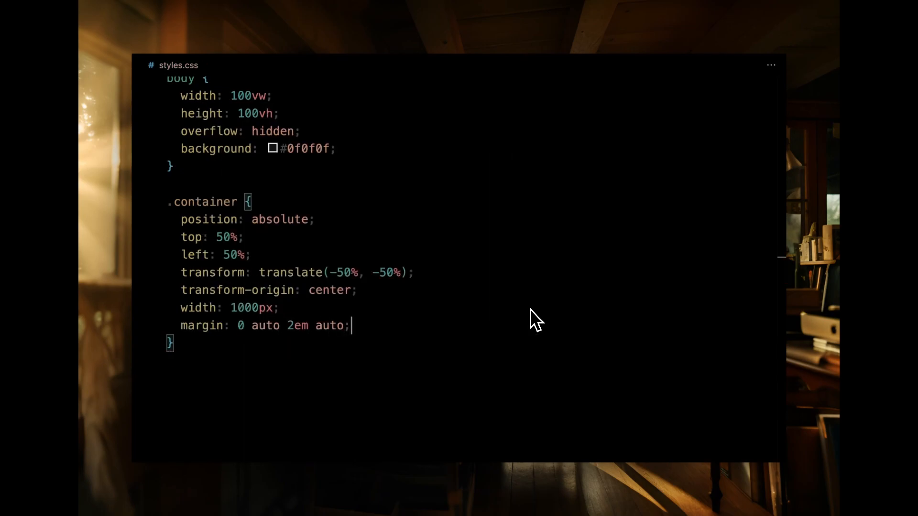
text(padding: 1em 0.5em;)
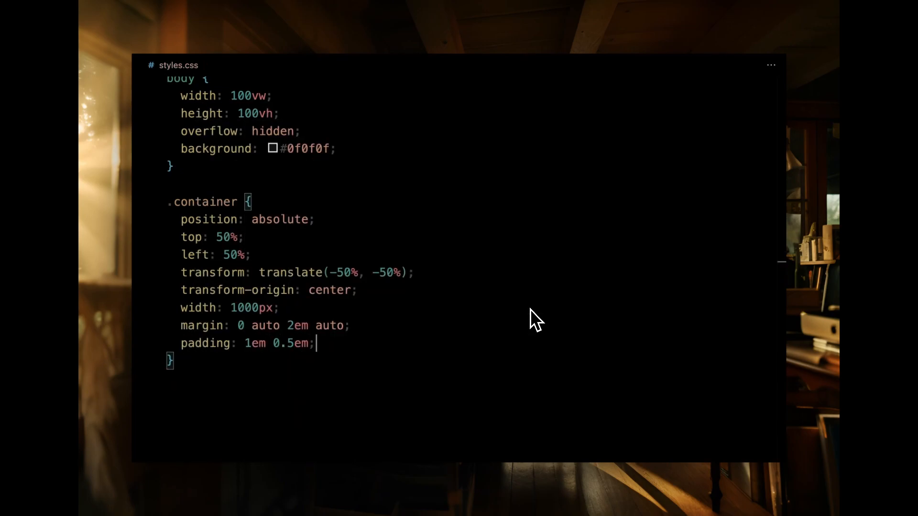
text(justify-content: center;)
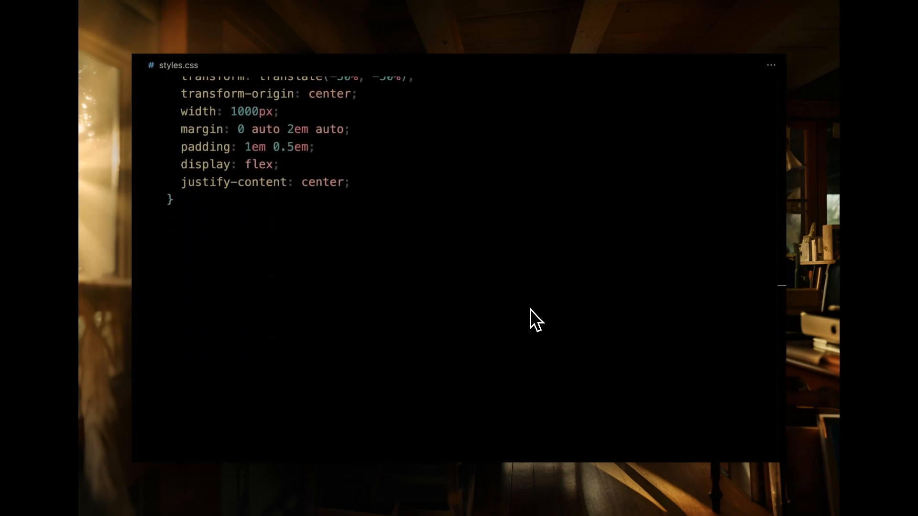
Step: Write .indicator as an absolute #fff dot with cubic-bezier(0.075, 0.82, 0.165, 1) transition, then begin .gallery
text(.indicator {)
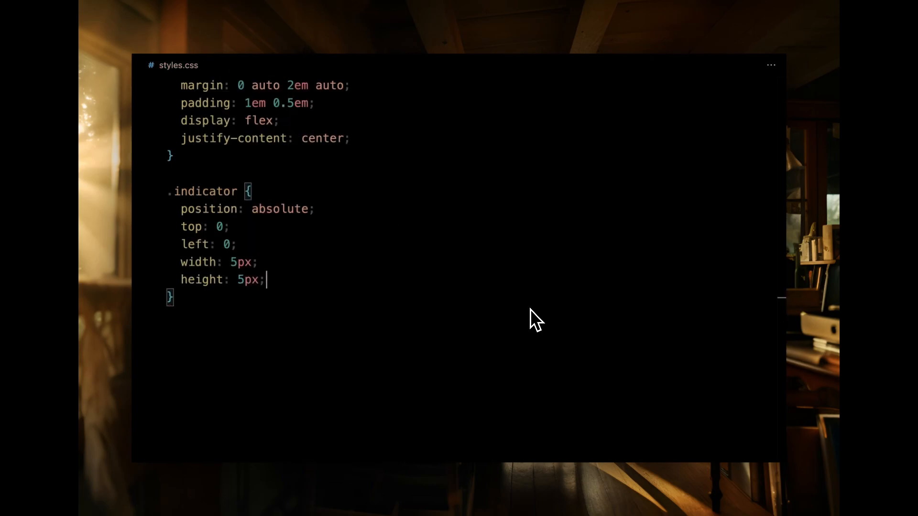
text(background: #fff;)
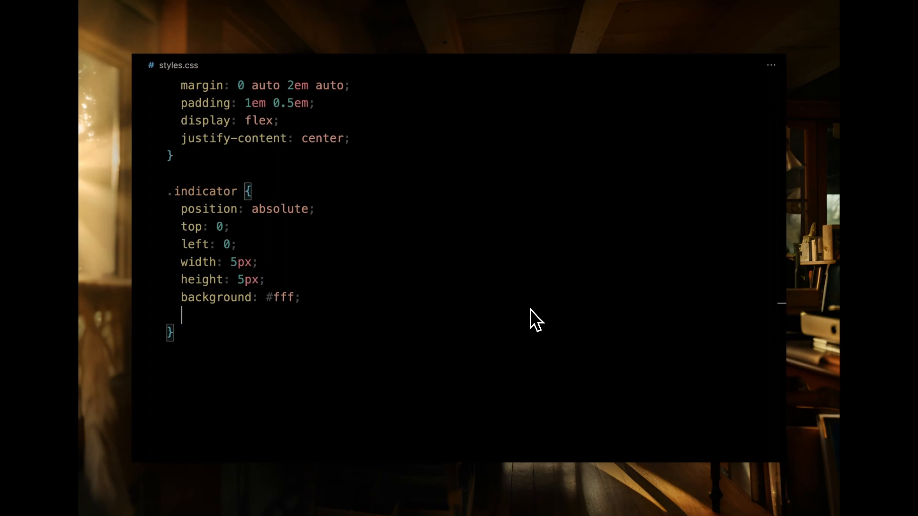
text(transition: all 1s cu;)
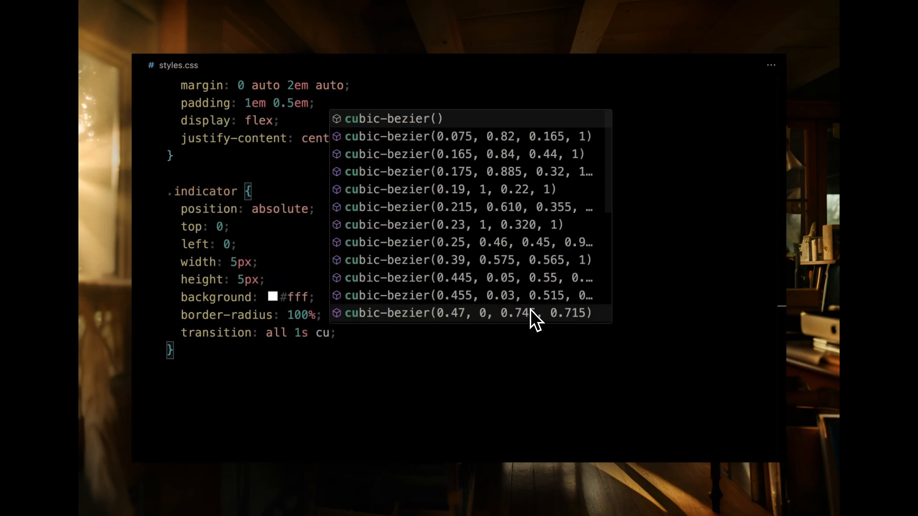
click(467, 137)
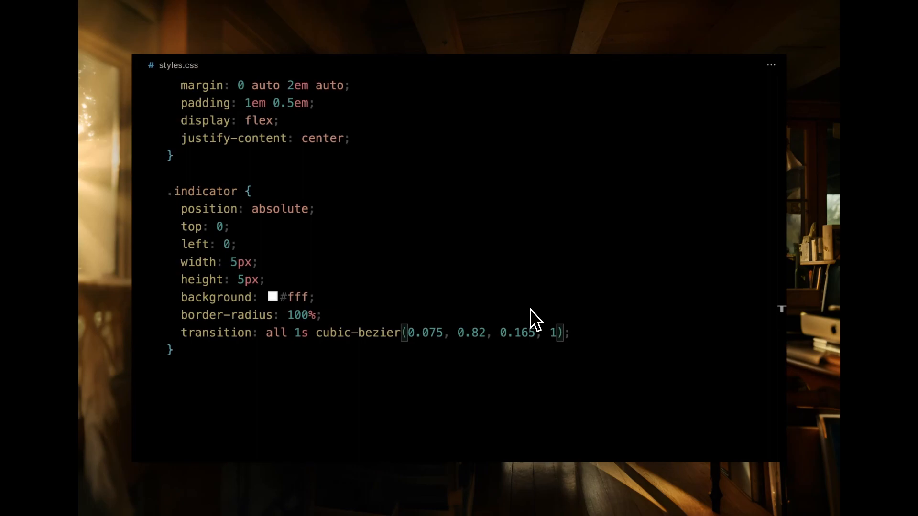
text(.gallery {)
text(display: flex;)
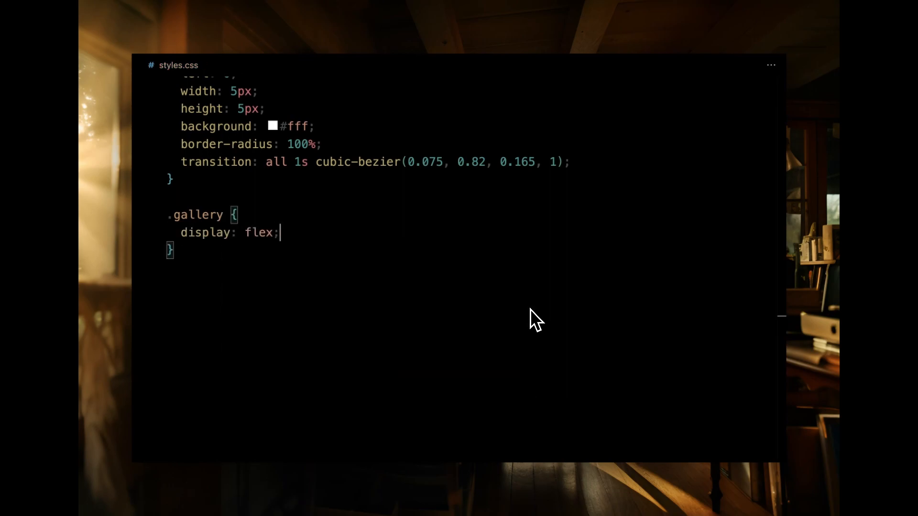
Step: Give .gallery justify-content start and 100% width, then begin the .gallery-item rule
text(justify-content: space-around;)
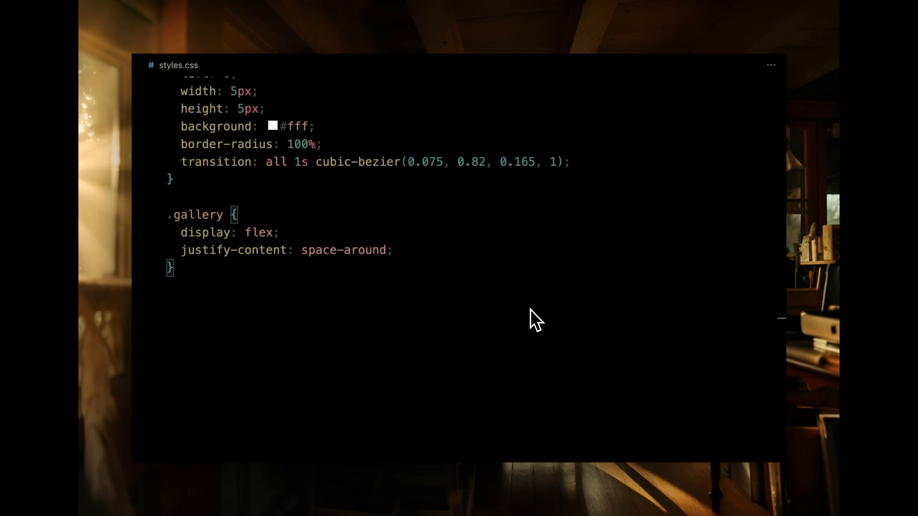
text(width: 100%;)
text(overflow: hidden;)
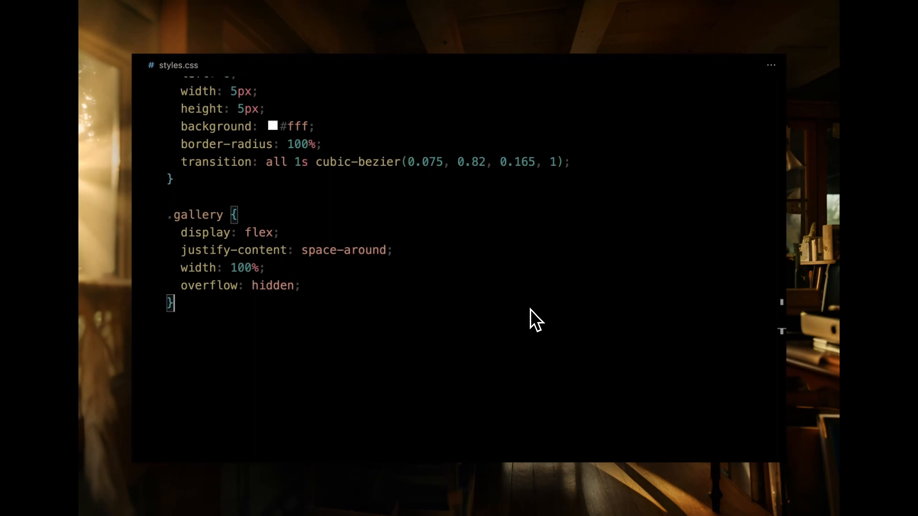
text(.gallery-item {)
text(f)
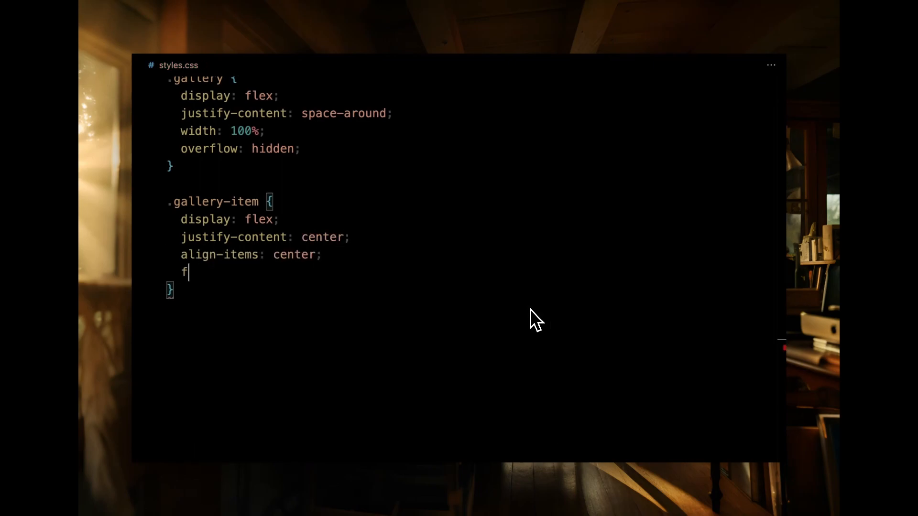
Step: Style .gallery-item with flex 0 1 20px, 400px height, side margins, black background, hidden overflow and eased flex transition
text(lex: 0 1 20px;)
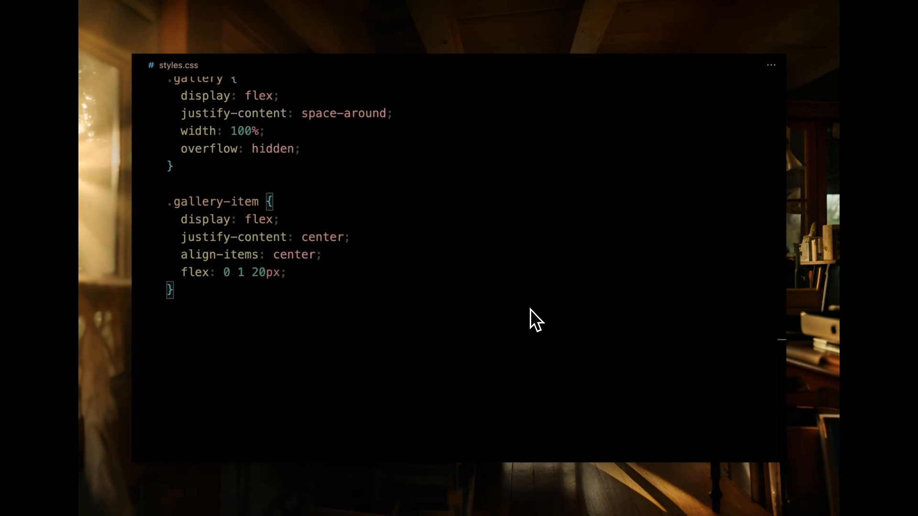
text(height: 400px;)
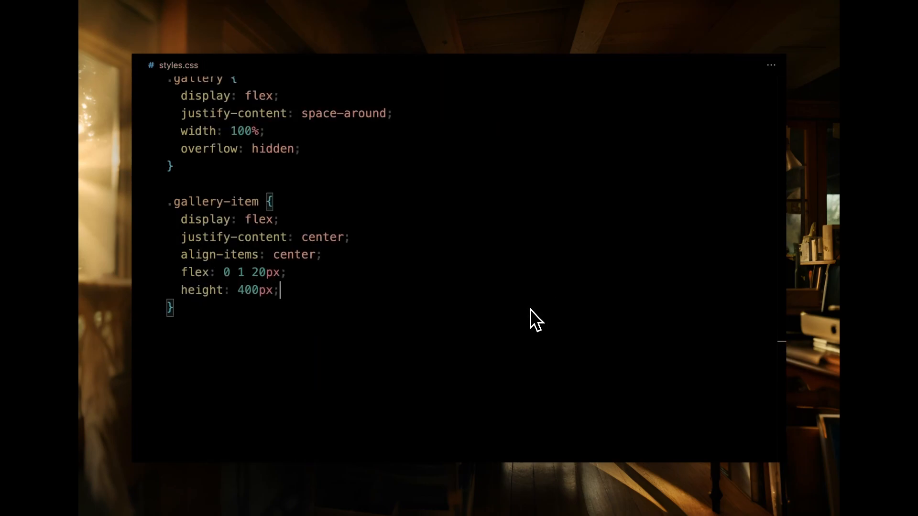
text(margin: ;)
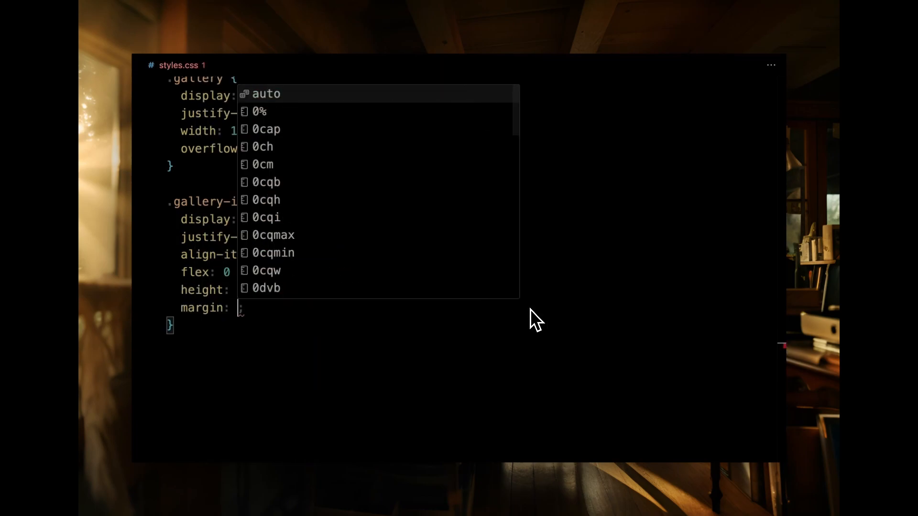
text(background: #000;)
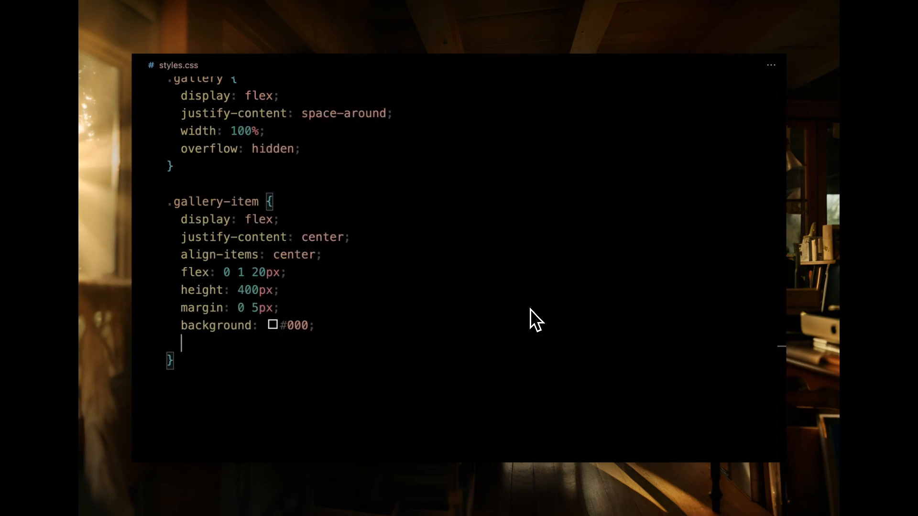
text(overflow: hidden;)
text(transition: flex;)
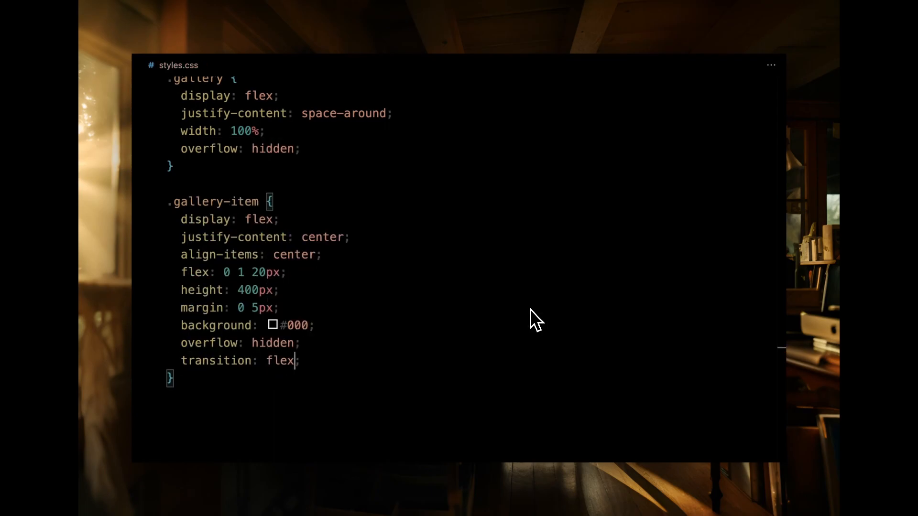
text(1s cubic-bezier(0.075, 0.82, 0.165, 1);)
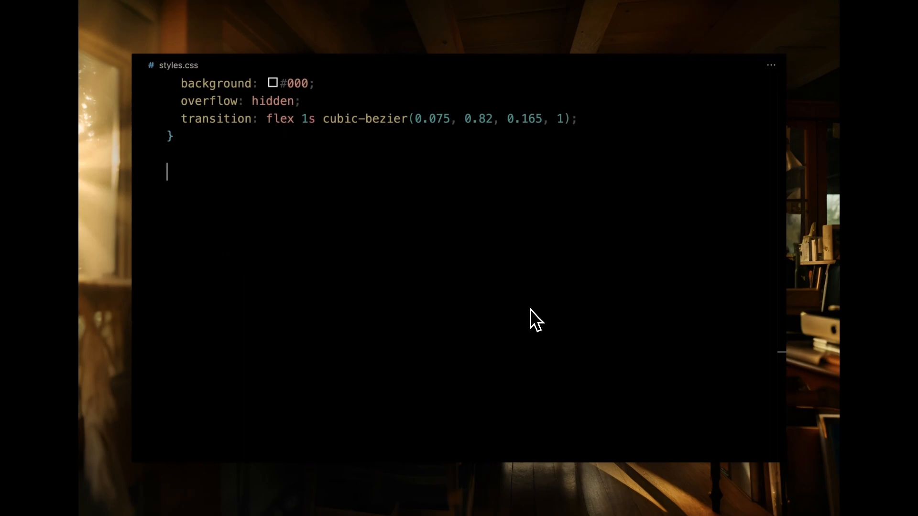
text(.gallery-item img {)
text(width: 400px;)
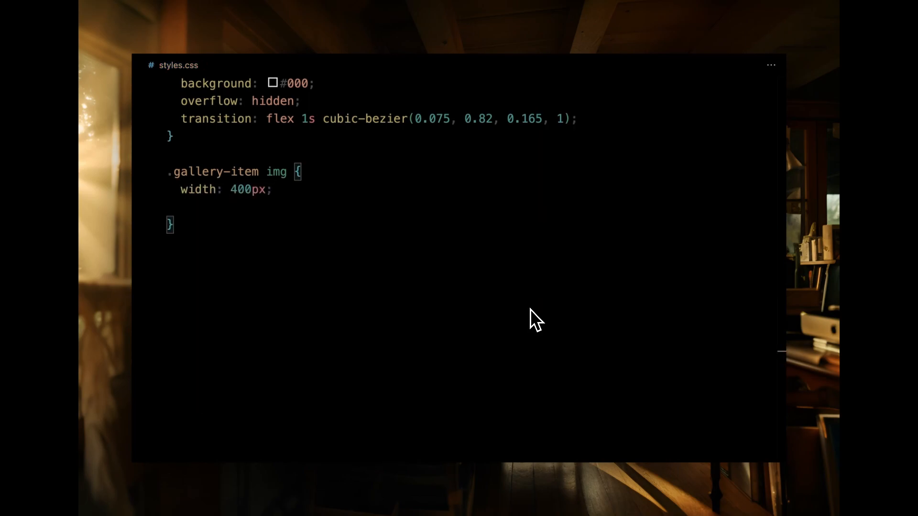
Step: Give .gallery-item img 100% height and object-fit contain
text(height: 100%;)
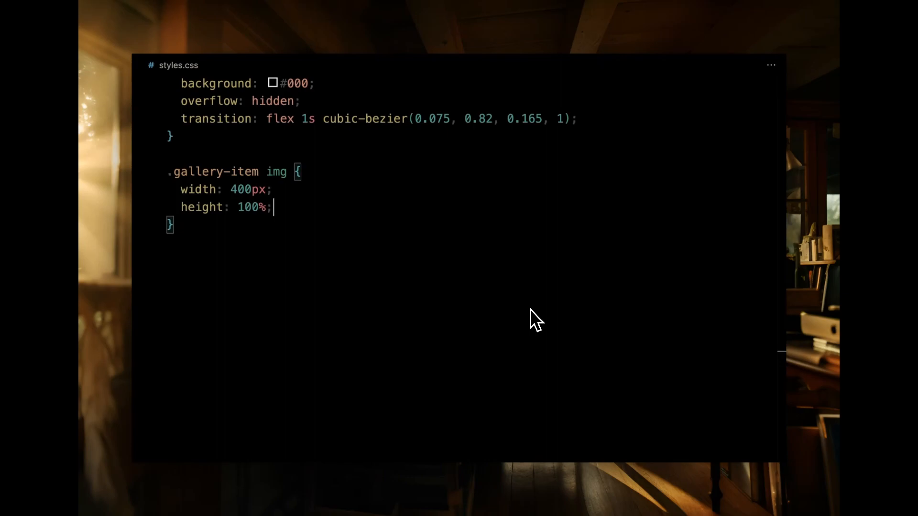
text(object-fit: contain;)
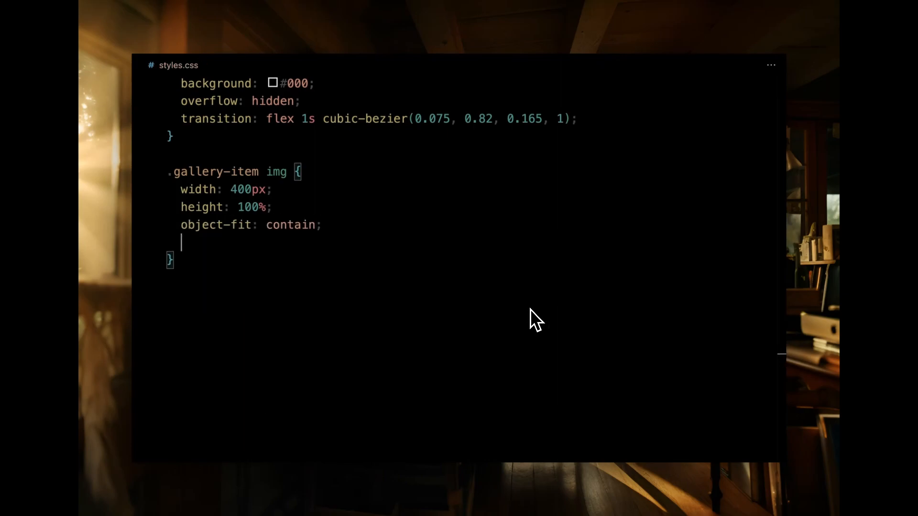
text(tr)
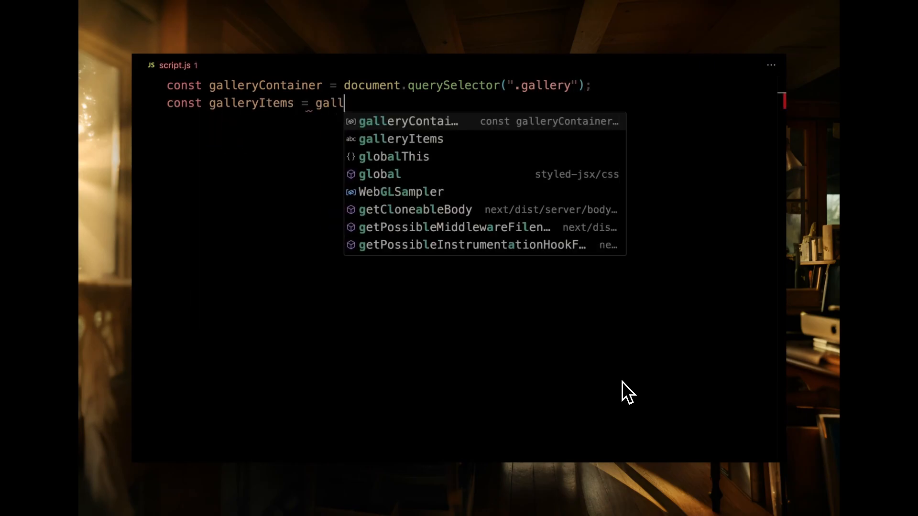
Step: Query all .gallery-item elements and declare defaultItemFlex "0 1 20px" and hoverItemFlex "1 1 400px"
text(galleryContainer.querySelectorAll(".gallery-item");)
text(const indicator = document.querySelector(".indicator");)
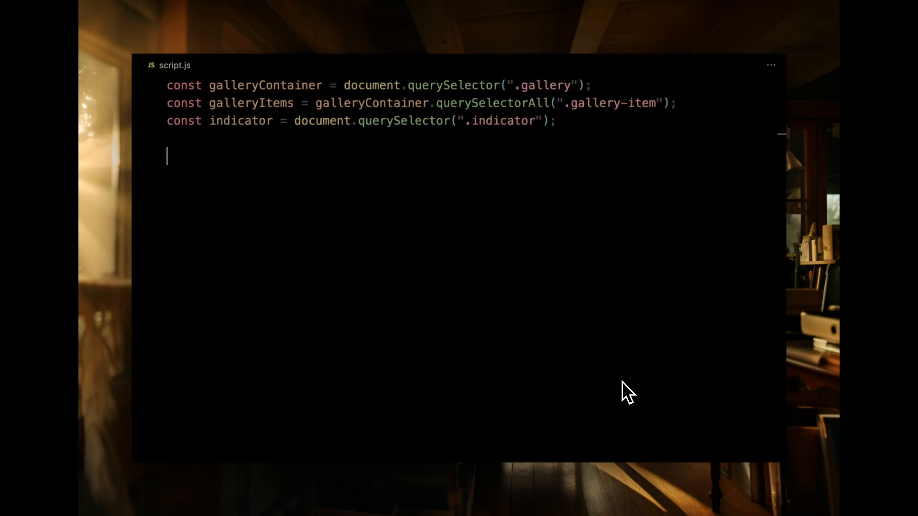
text(const defaultItemFlex = "0 1 20px";)
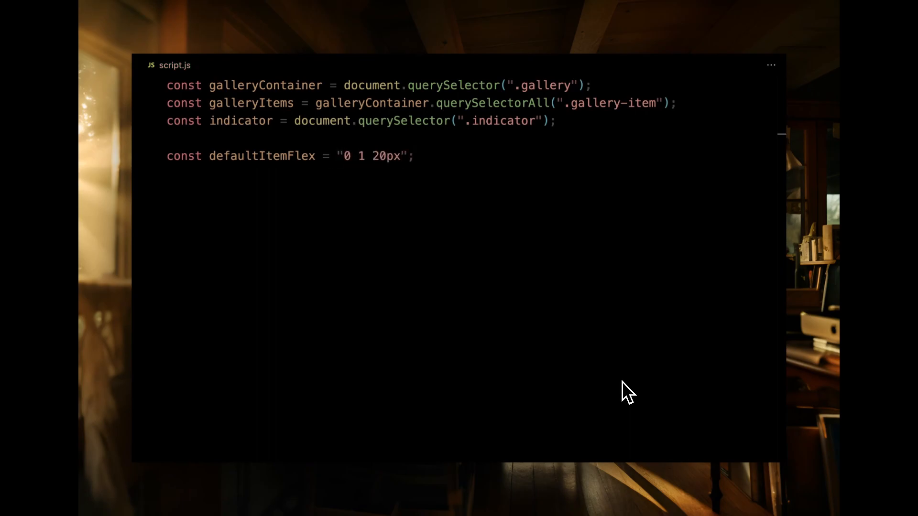
text(const hover)
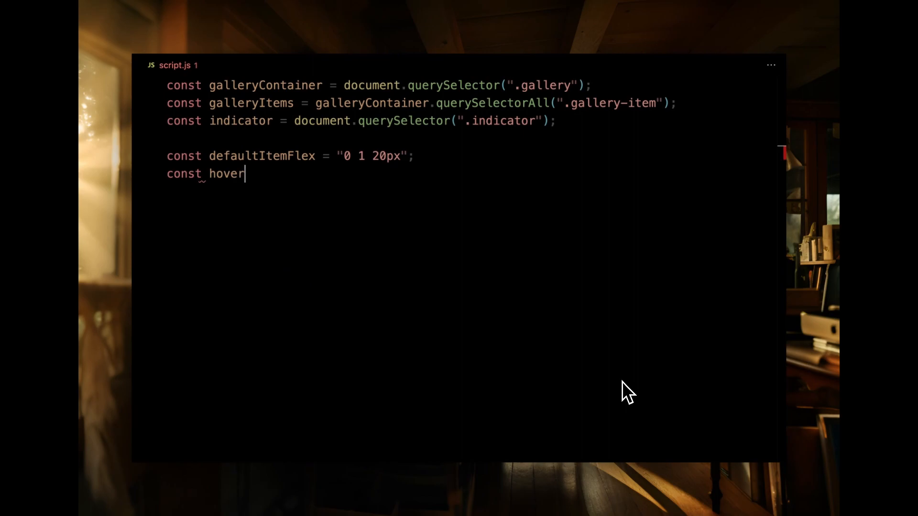
text(ItemFlex = "")
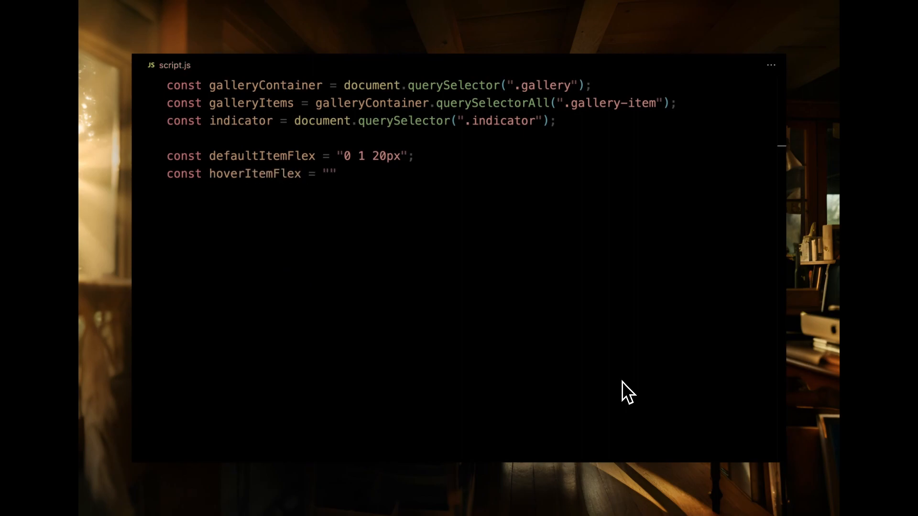
text(1 1 400)
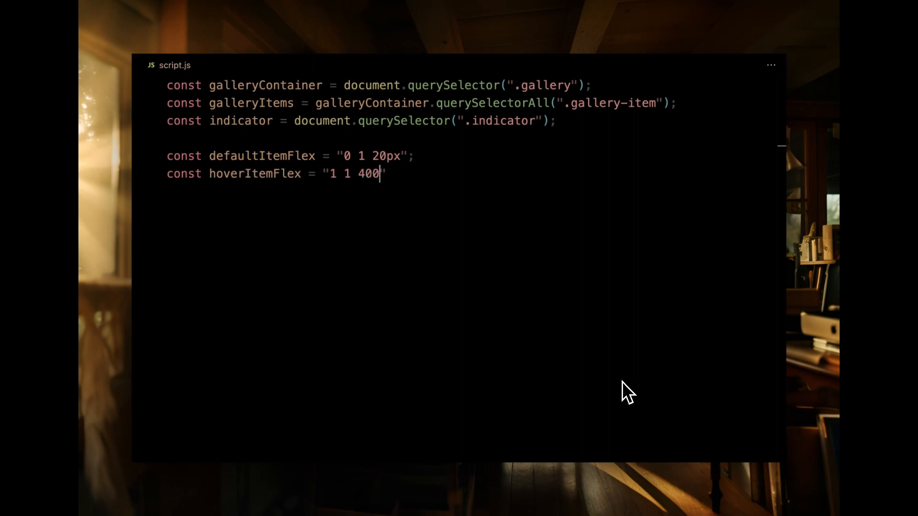
text(px";)
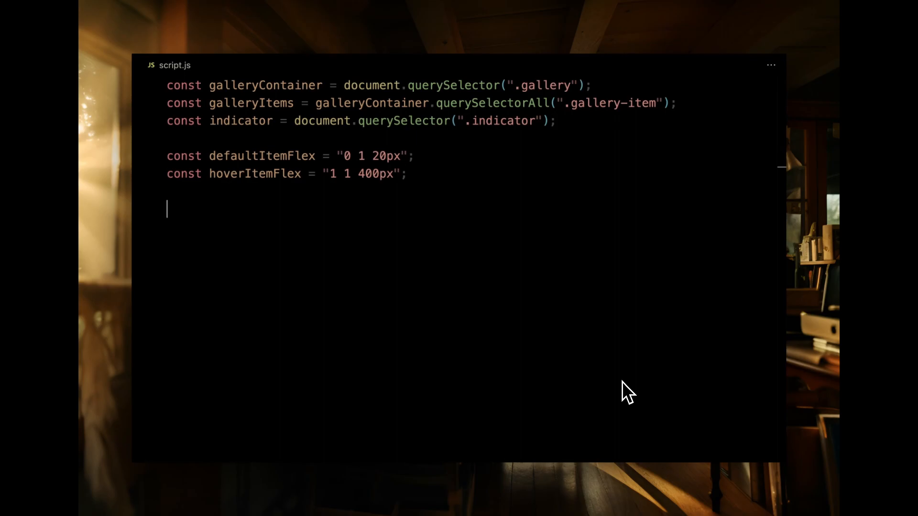
Step: Write updateGalleryItems assigning each item.style.flex from its isHovered state
text(const updateGalleryItems = () => {)
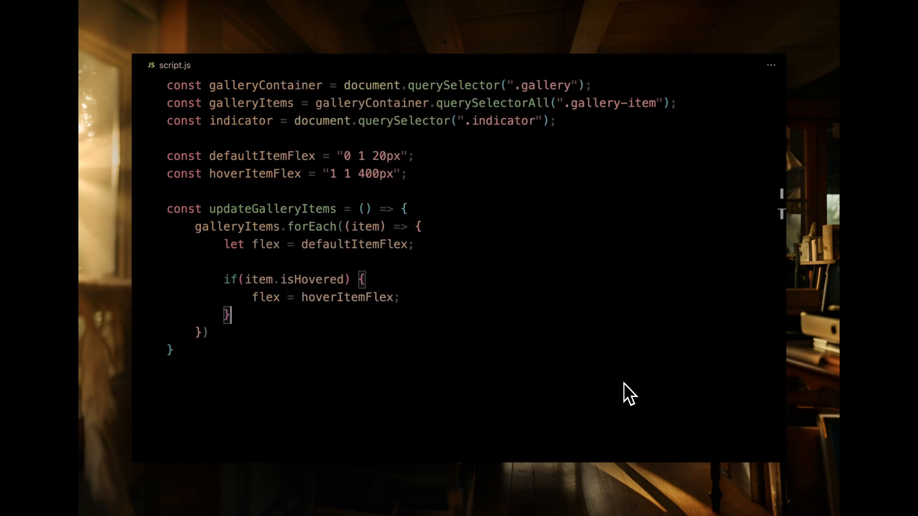
text(item.style.flex = flex;)
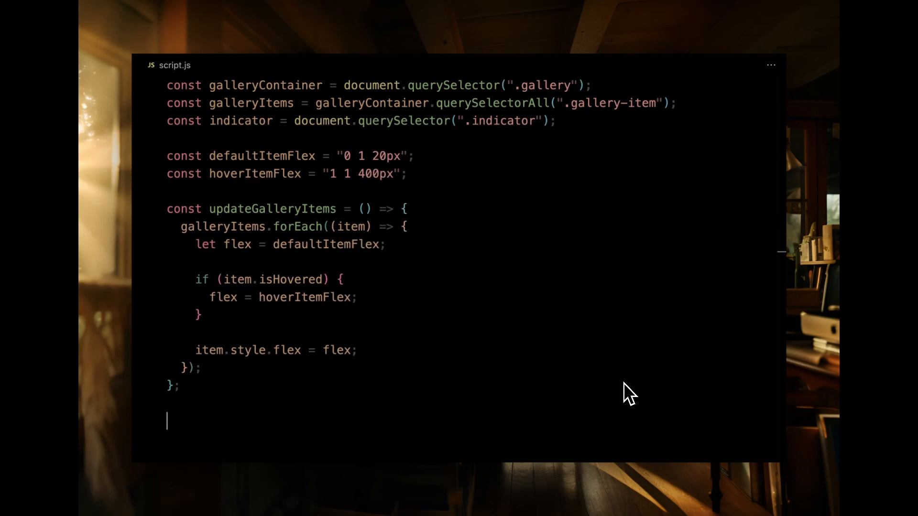
Step: Set galleryItems[0].isHovered = true and call updateGalleryItems after mouseenter marks only the entered card
text(galleryItems[0])
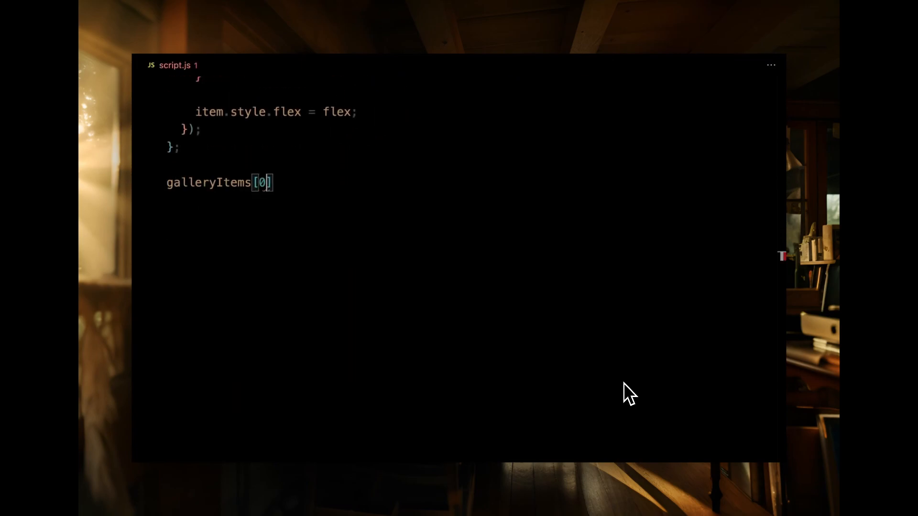
text(.isHovered = true)
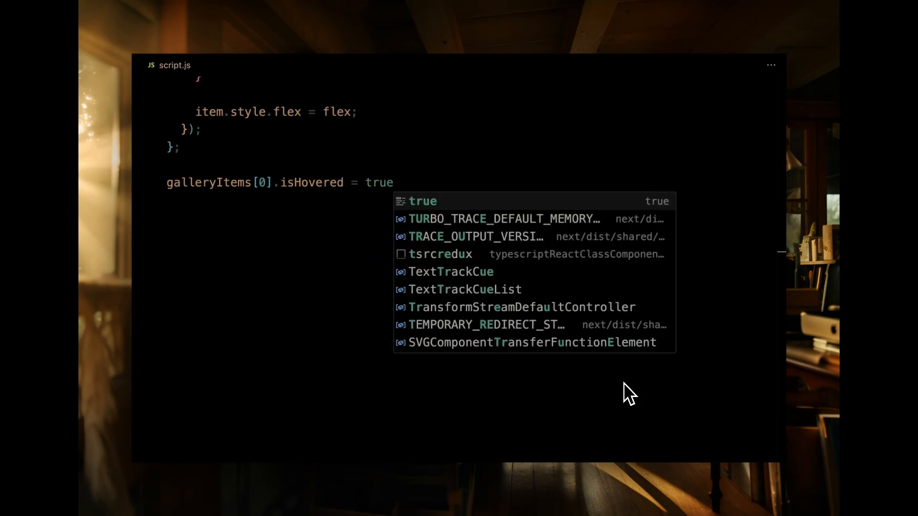
text(;)
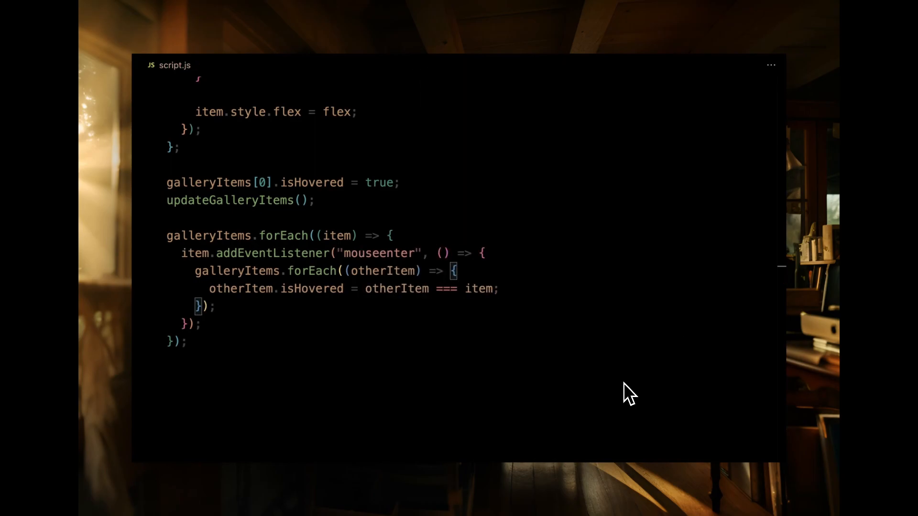
text(updateGalleryItems();)
text(indicator.s)
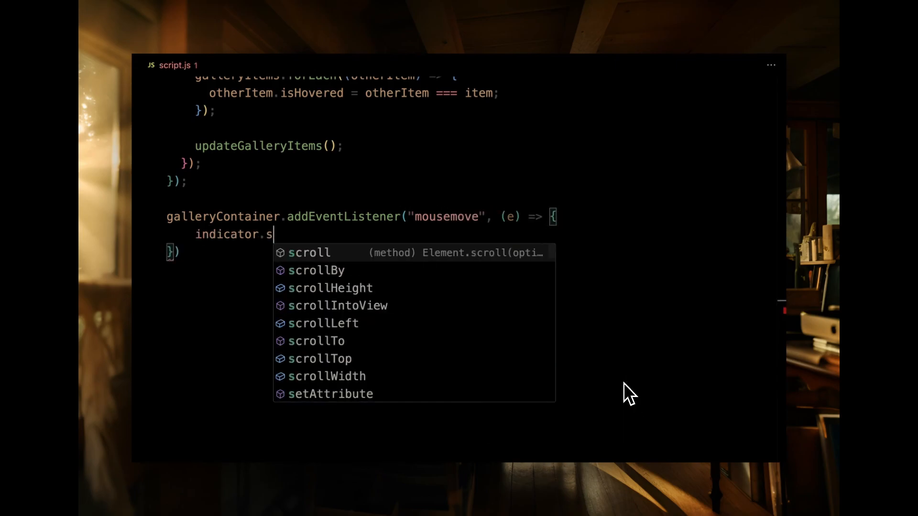
Step: Set indicator.style.left to e.clientX minus the gallery's getBoundingClientRect().left, in px
text(tyle.left = `${)
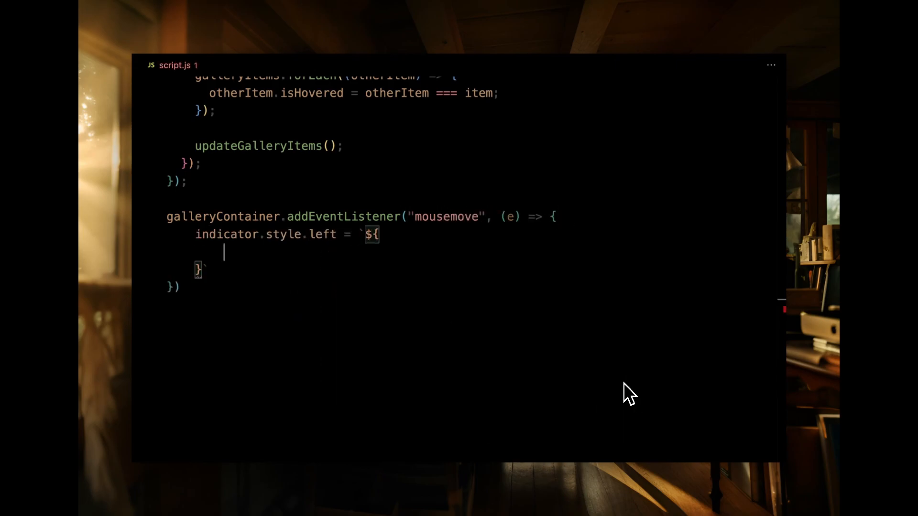
text(e.clientX - galleryContainer)
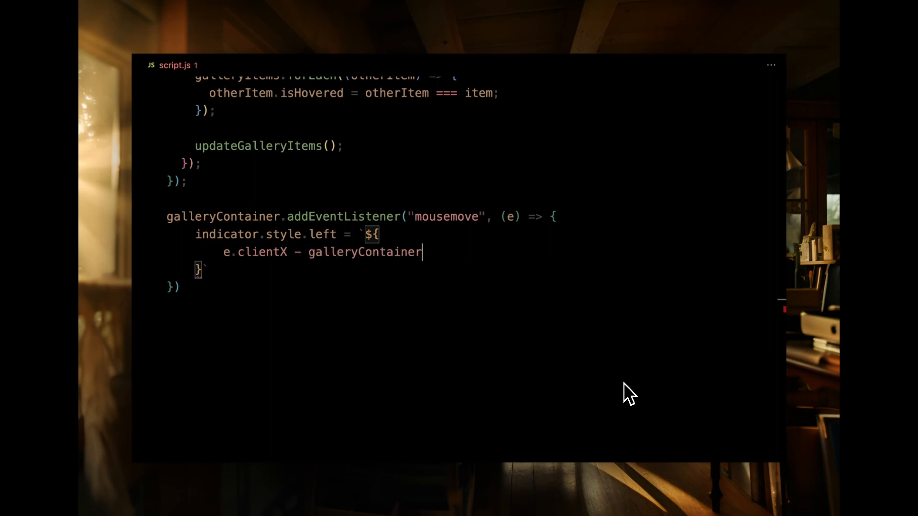
text(.getBoundingClientRect().left()
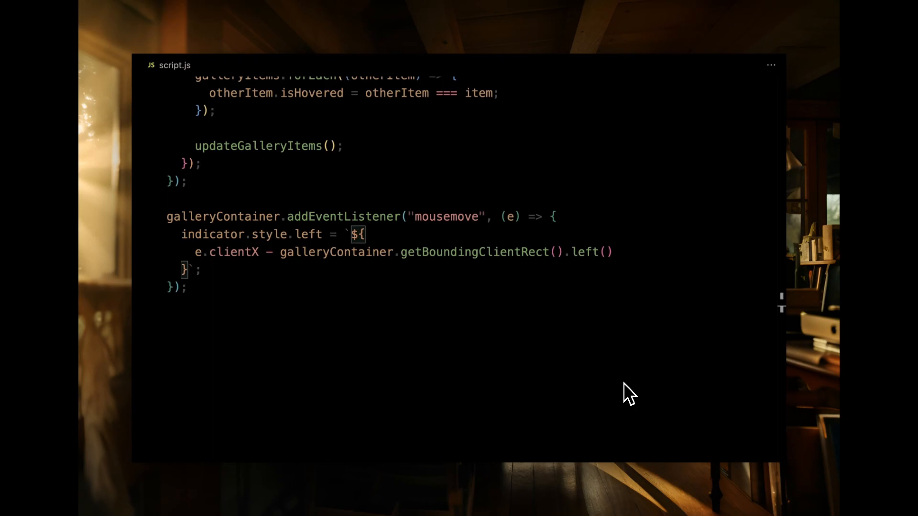
text(px)
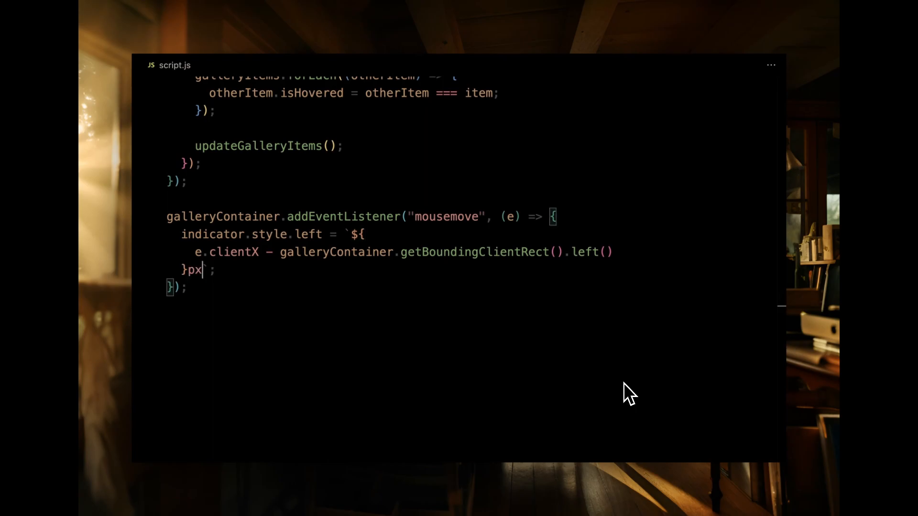